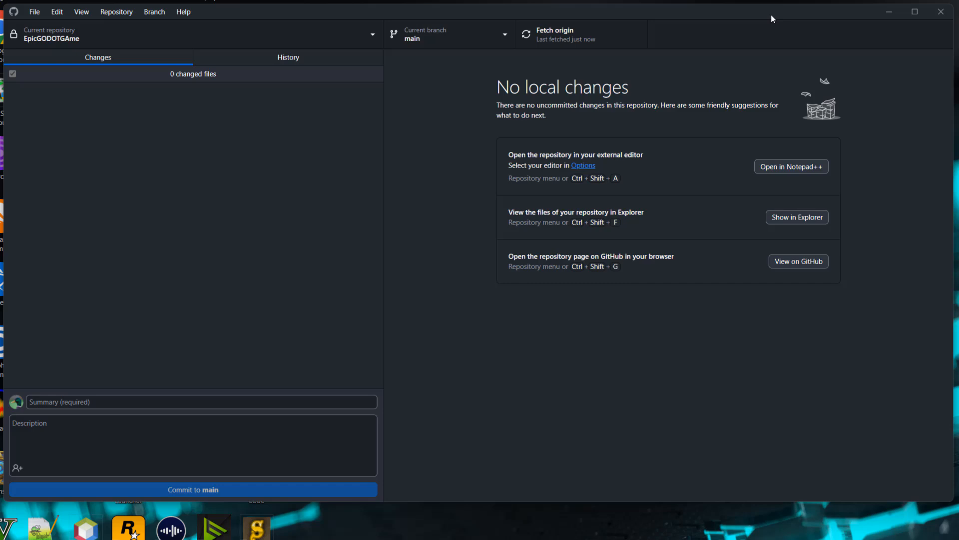
mouse_move(222, 147)
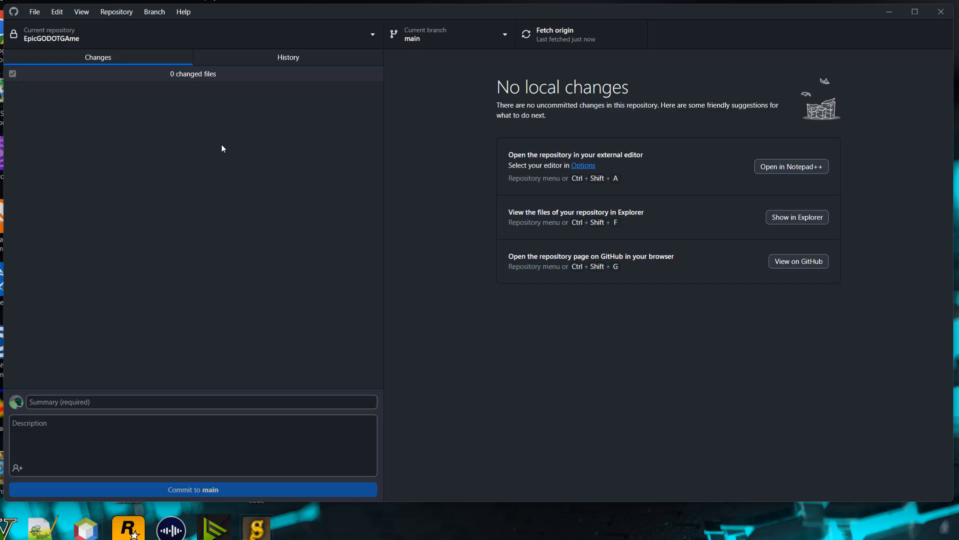
mouse_move(396, 127)
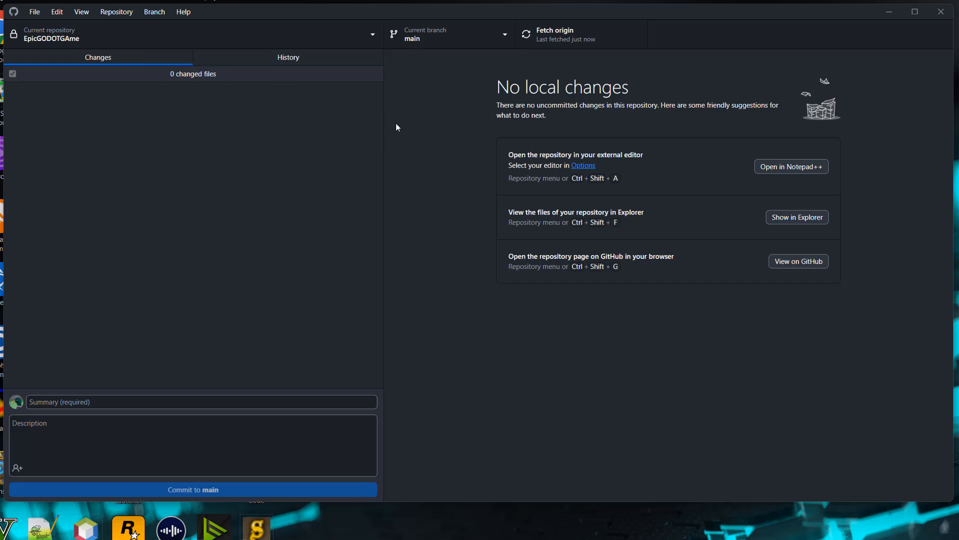
mouse_move(477, 253)
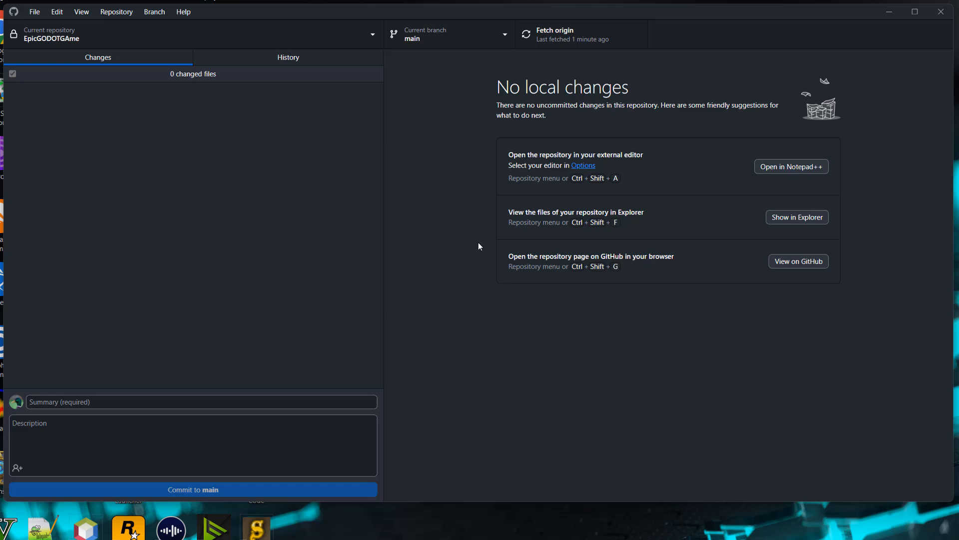
mouse_move(653, 264)
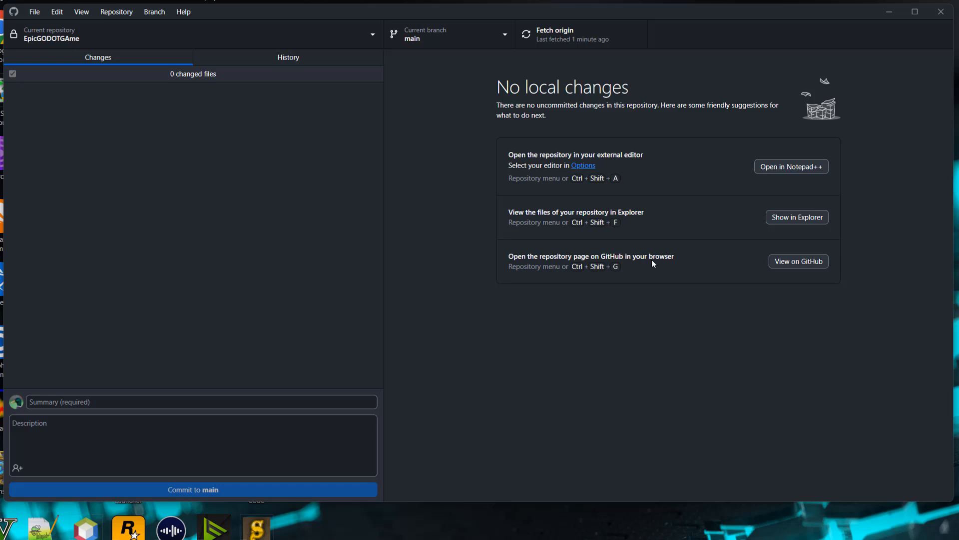
mouse_move(796, 216)
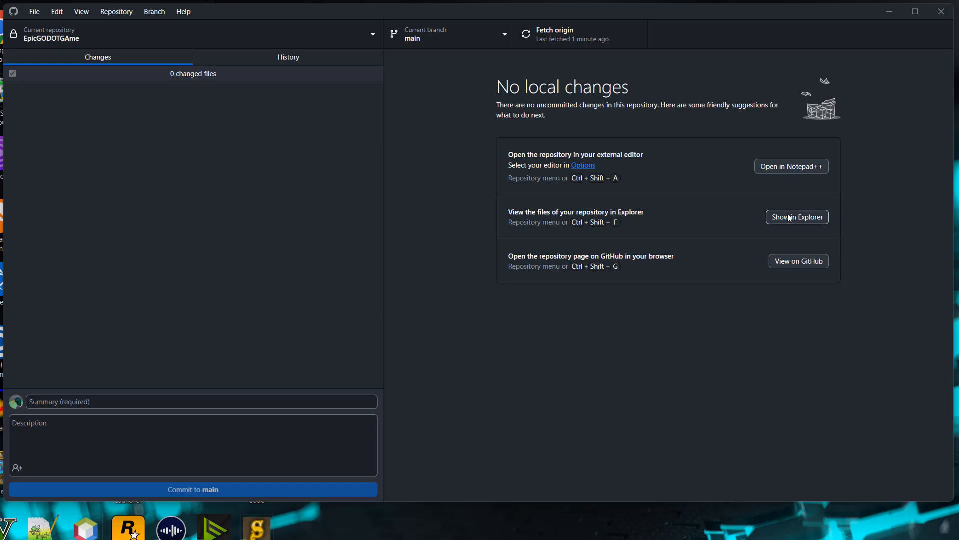
Create a new text document in the EpicGODOTGAme folder named .gitignore.
click(796, 216)
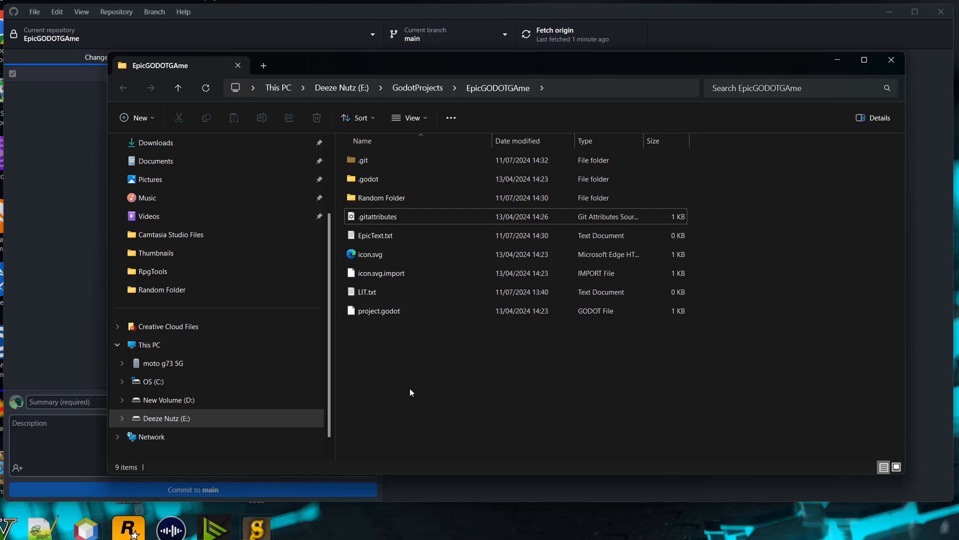
right_click(385, 361)
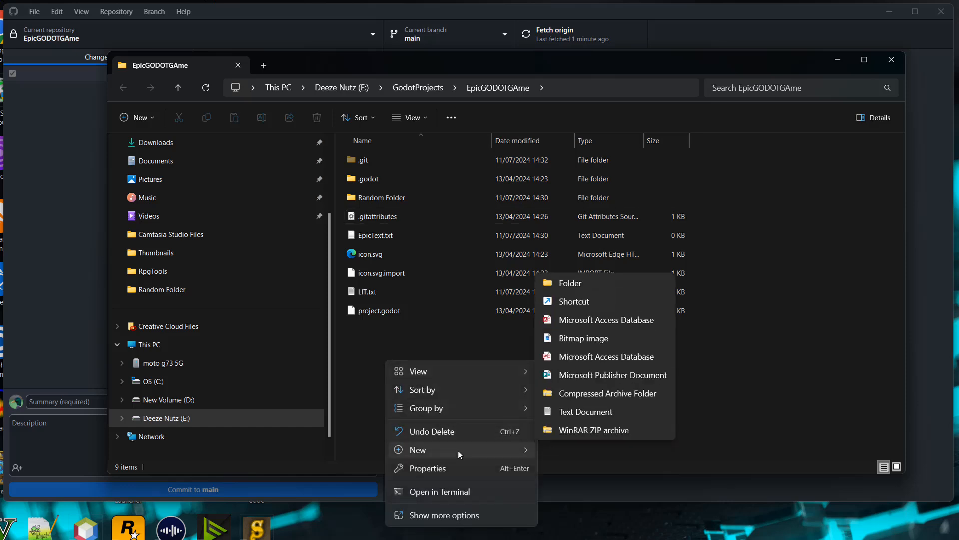
mouse_move(585, 411)
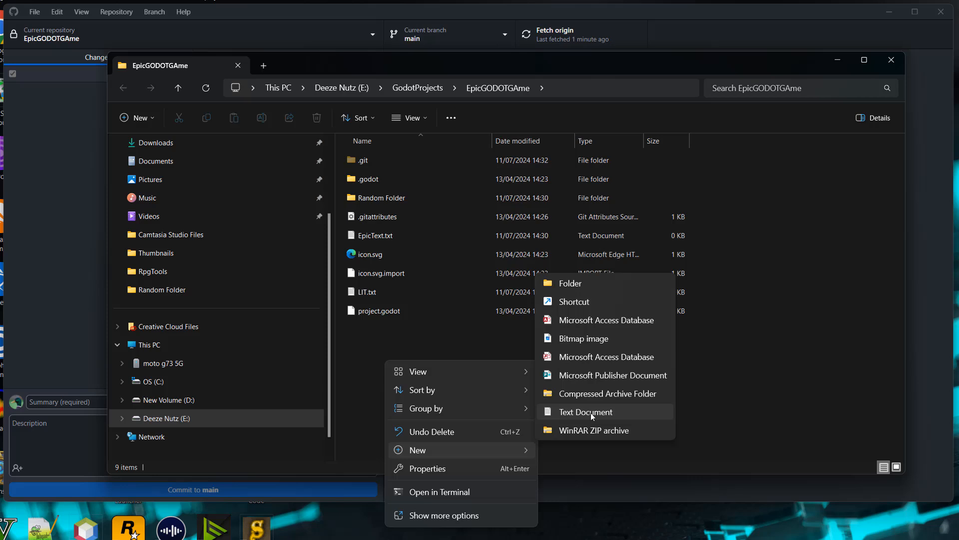
click(585, 411)
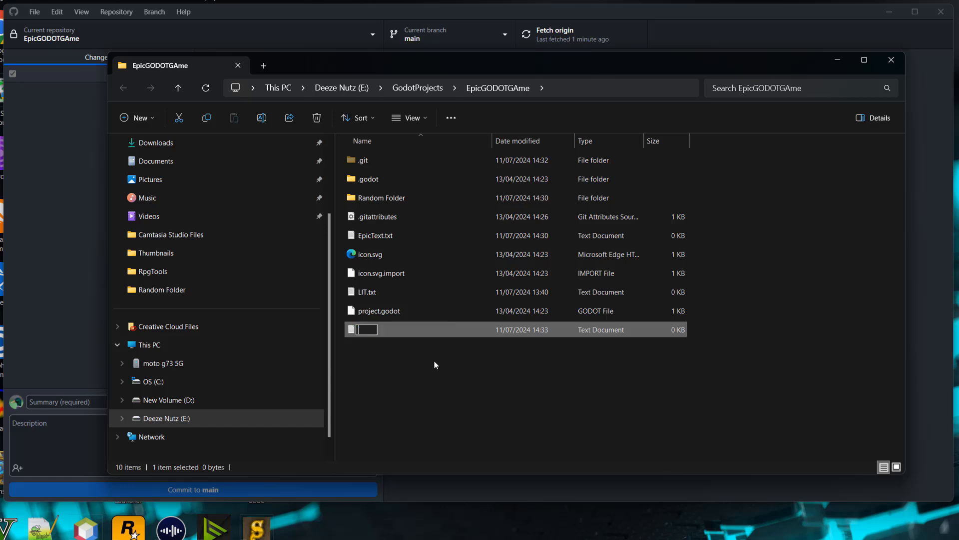
text(.gitignore)
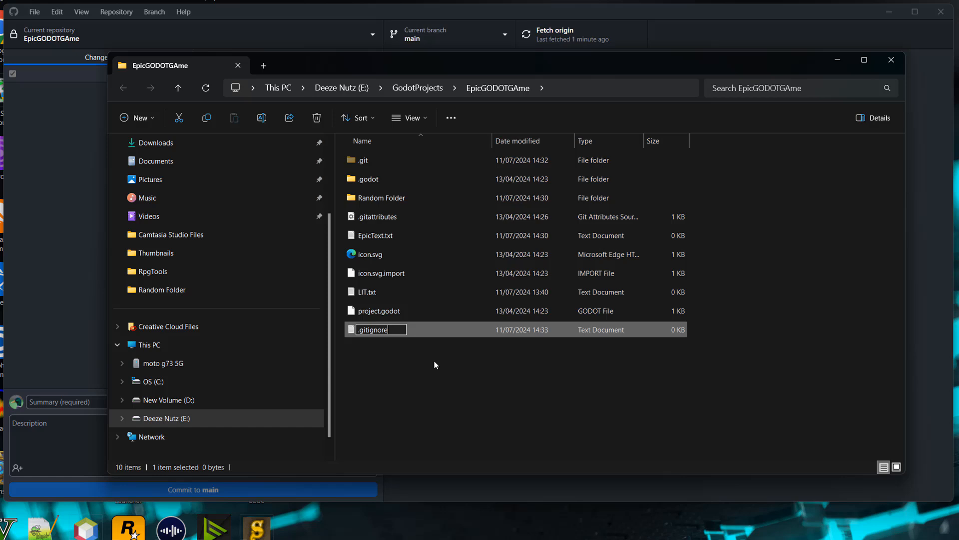
mouse_move(439, 376)
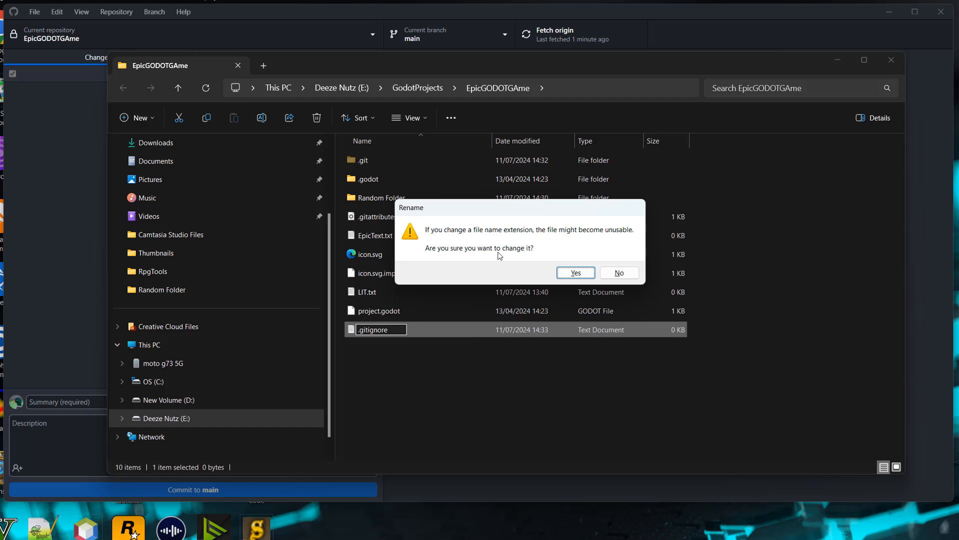
mouse_move(562, 288)
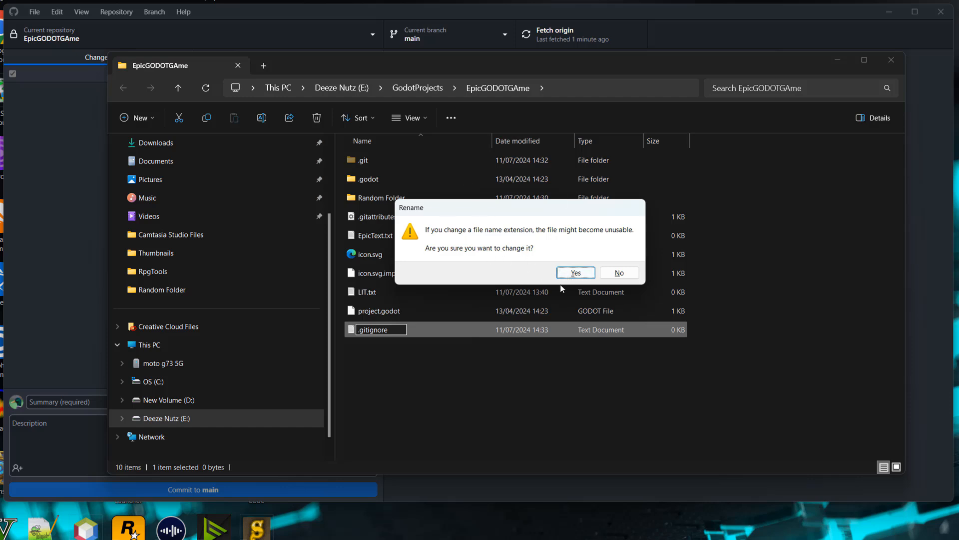
Accept the extension change, then edit .gitignore with Notepad++.
click(574, 272)
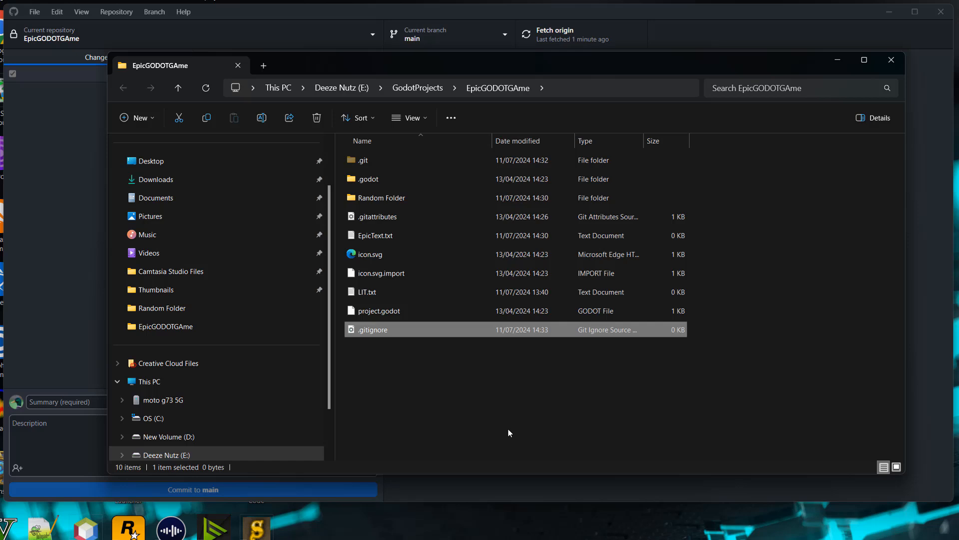
mouse_move(416, 340)
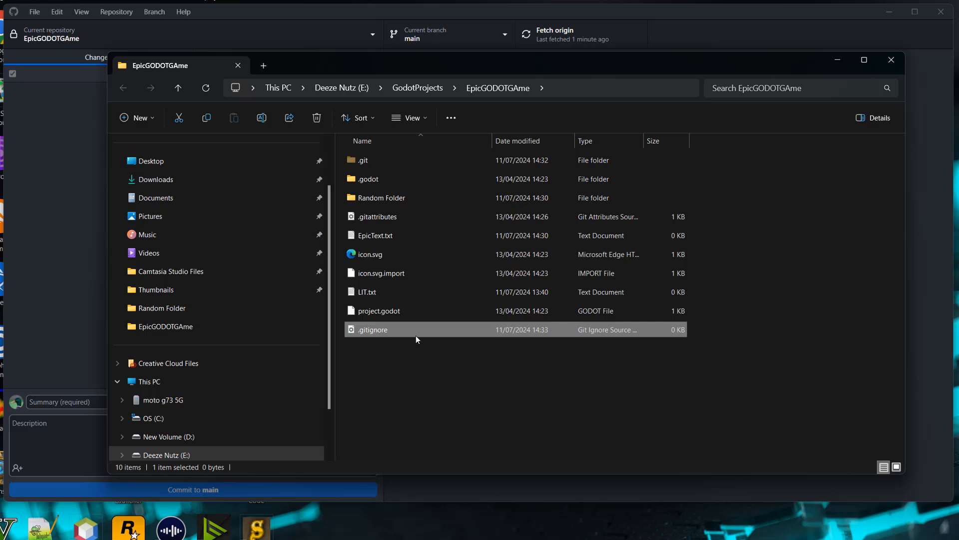
mouse_move(416, 333)
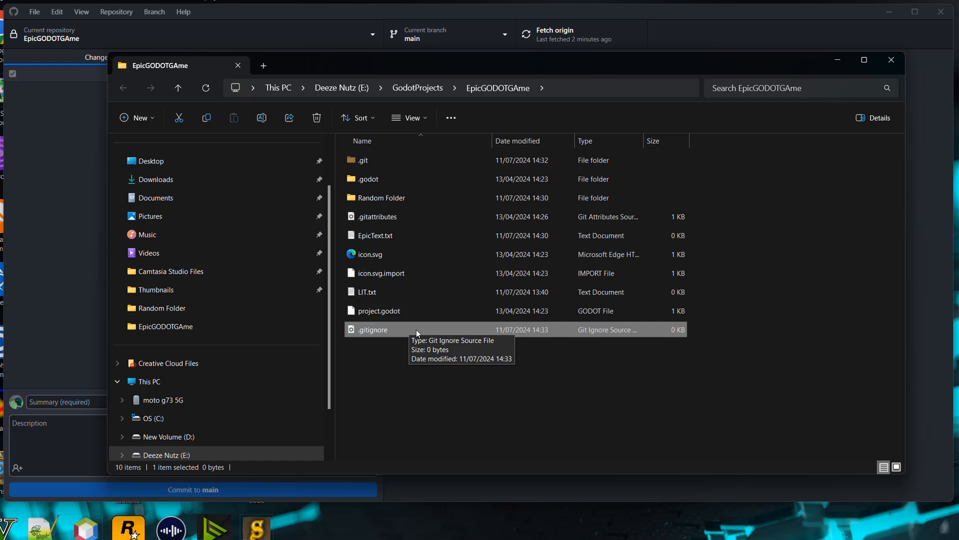
mouse_move(396, 334)
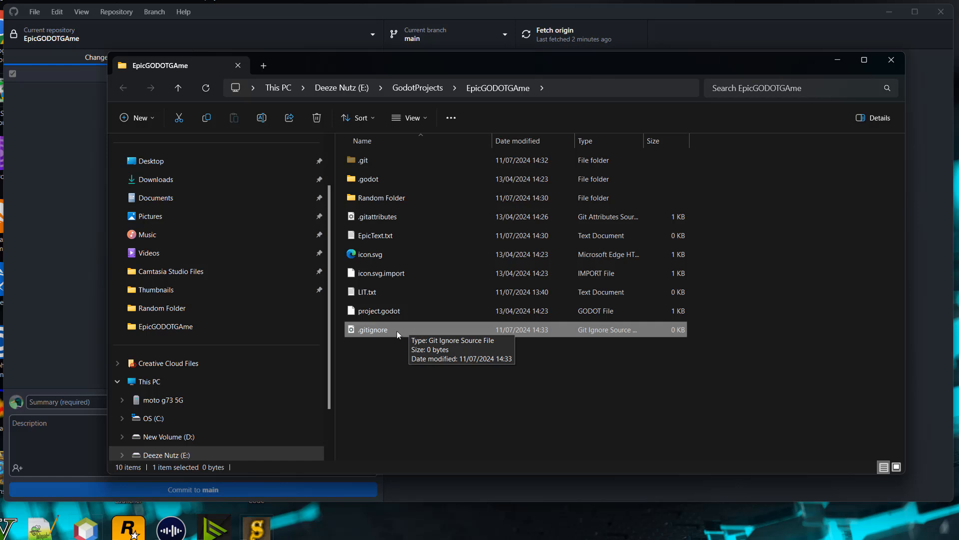
right_click(371, 329)
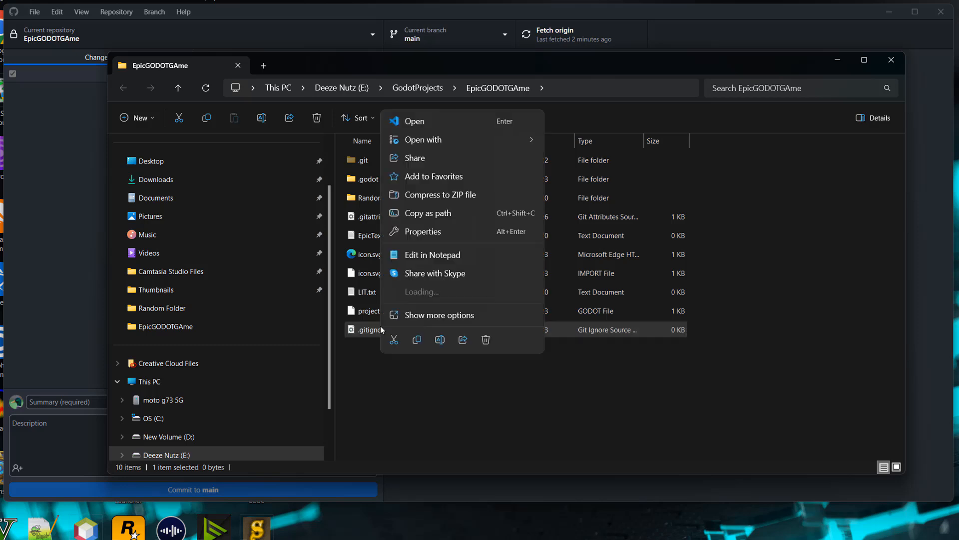
click(439, 314)
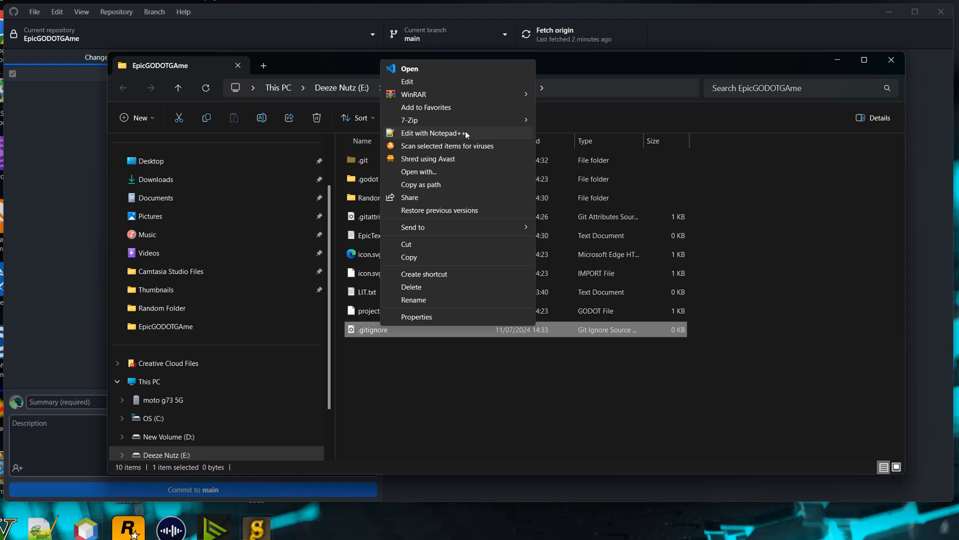
click(431, 133)
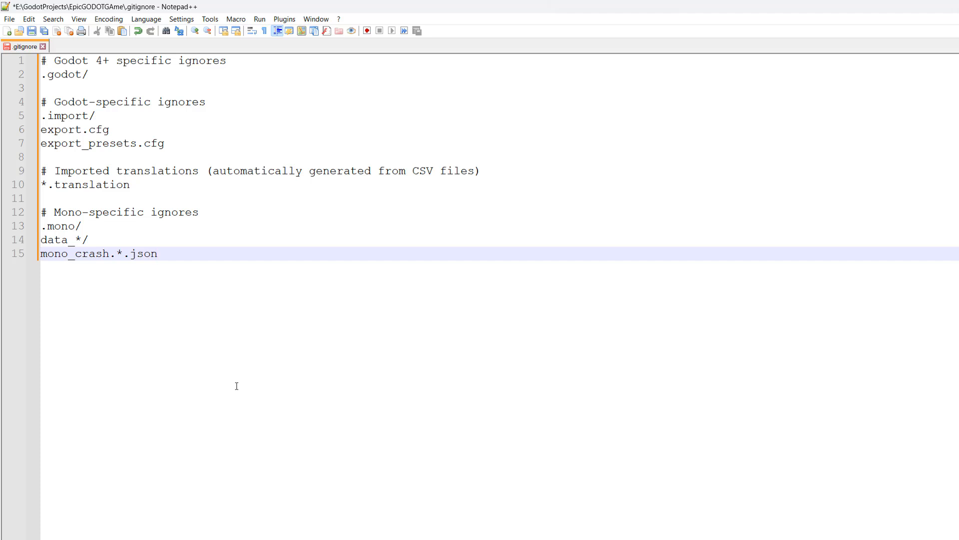
Add the Godot, translation and Mono ignore rules to .gitignore and save.
click(158, 254)
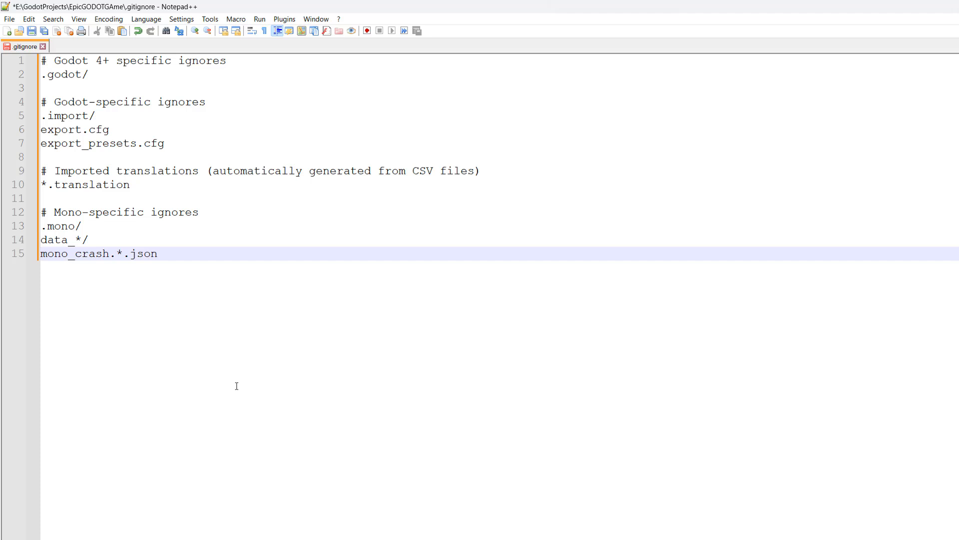
click(156, 253)
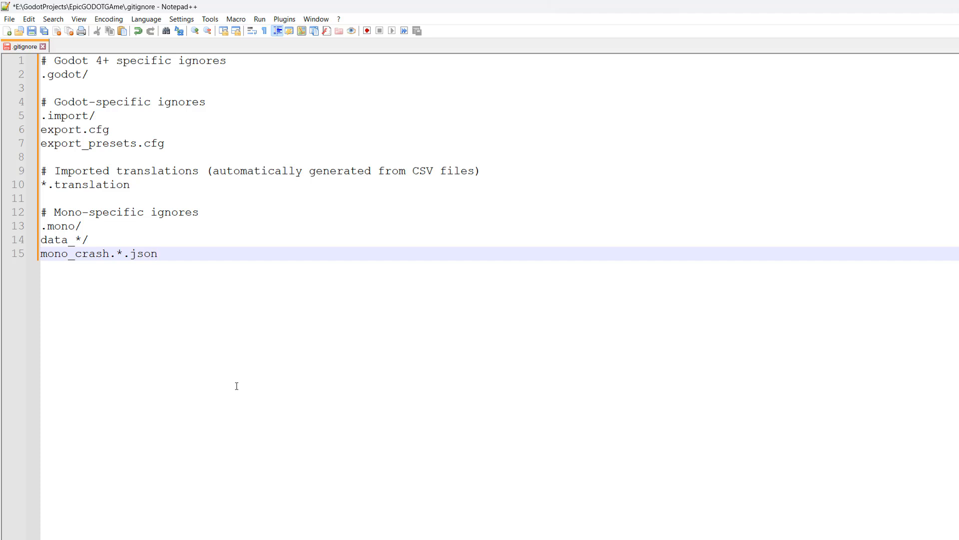
click(158, 253)
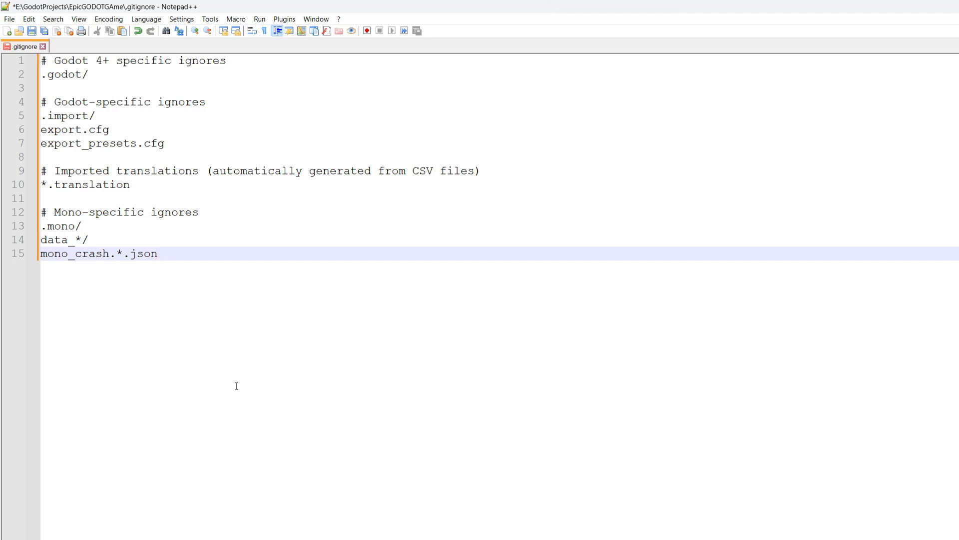
click(157, 253)
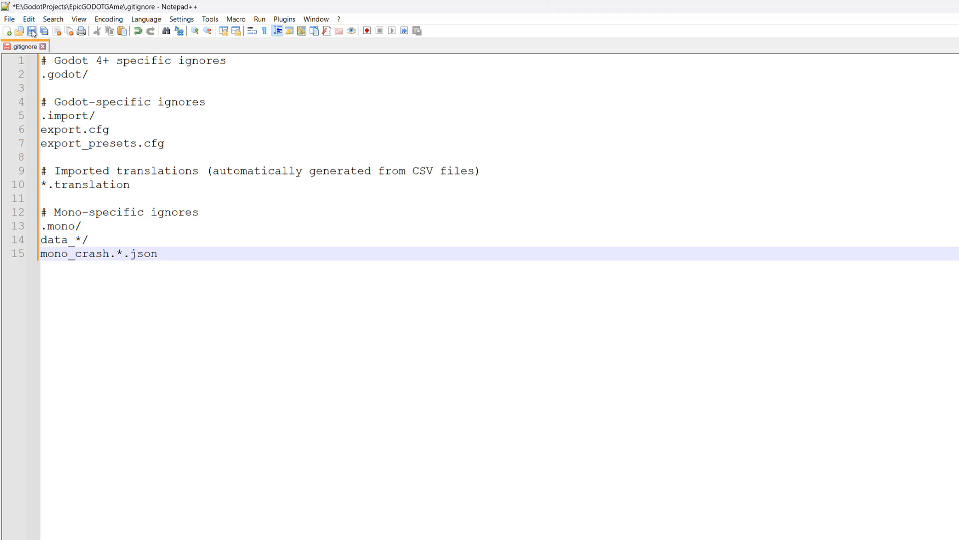
click(32, 30)
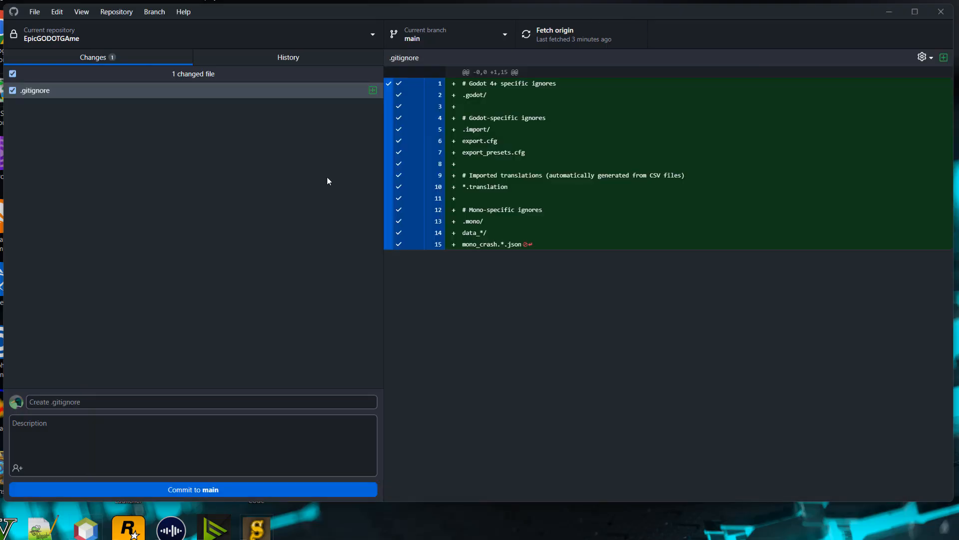
mouse_move(79, 94)
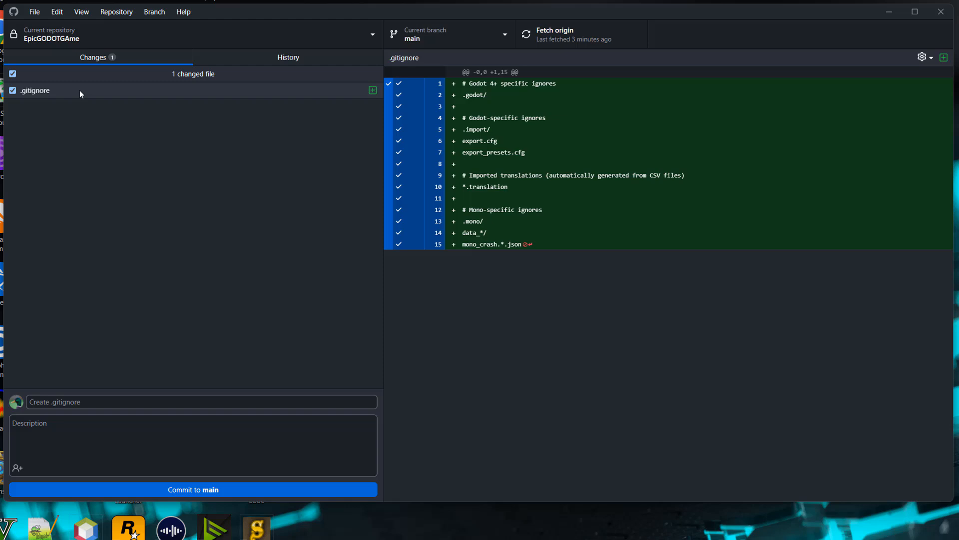
Commit .gitignore to main with the summary 'Added gitignore'.
click(193, 401)
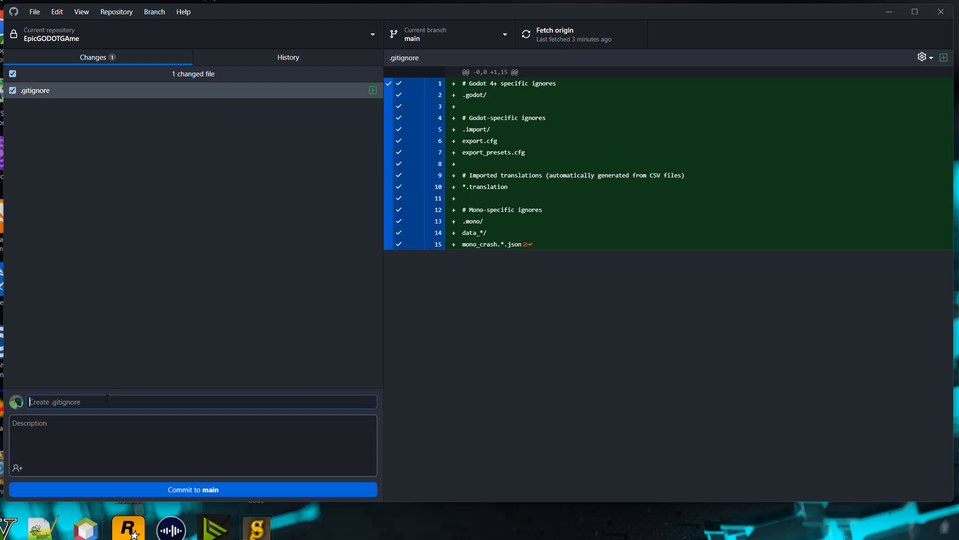
text(Added gitign)
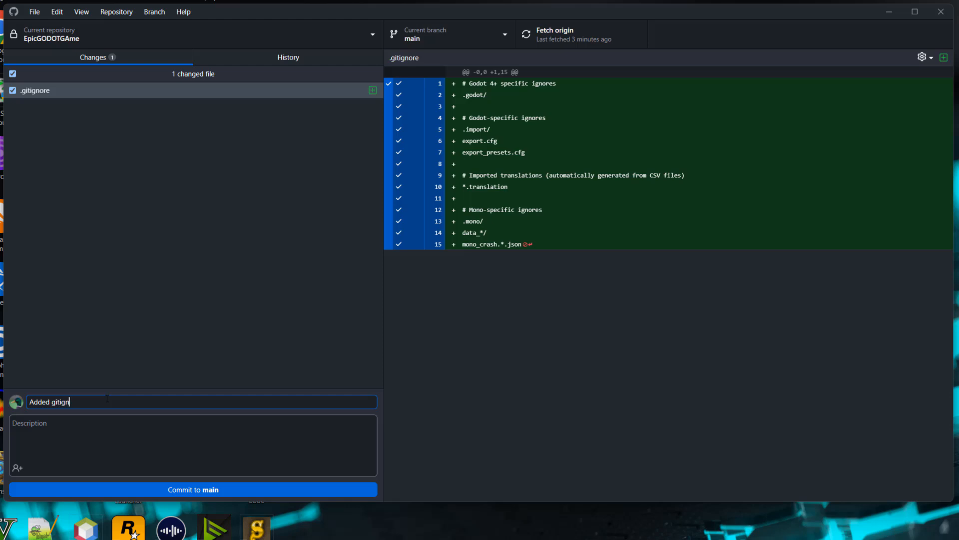
click(193, 488)
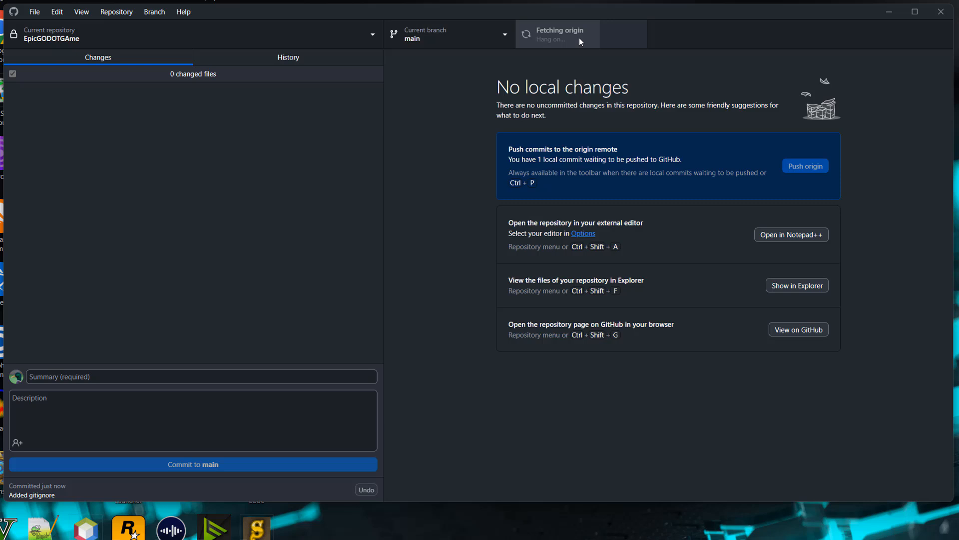
Push the 'Added gitignore' commit to origin.
click(556, 34)
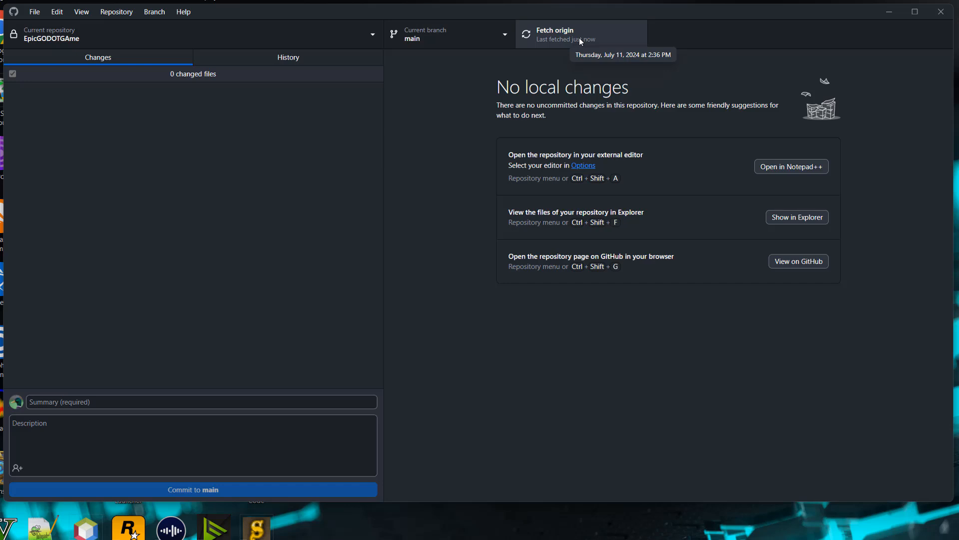
mouse_move(360, 20)
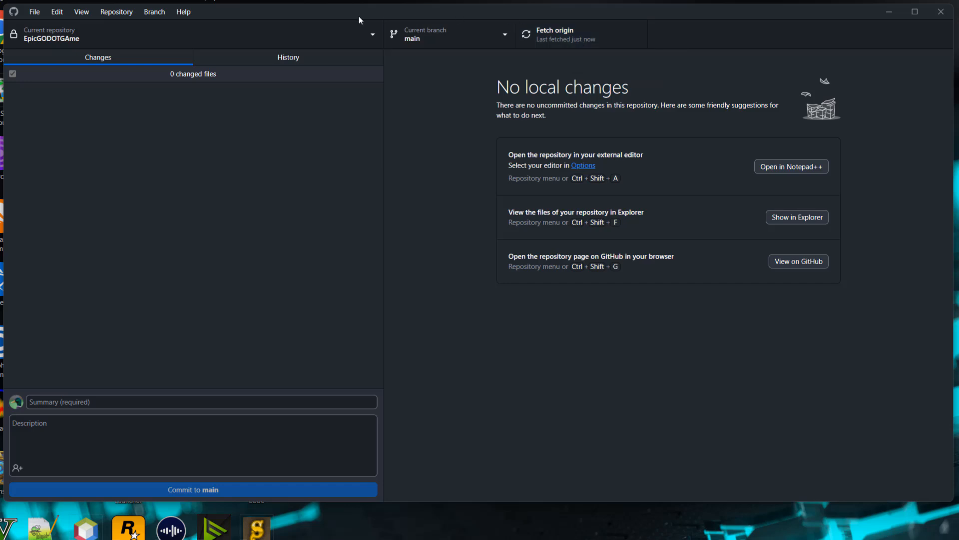